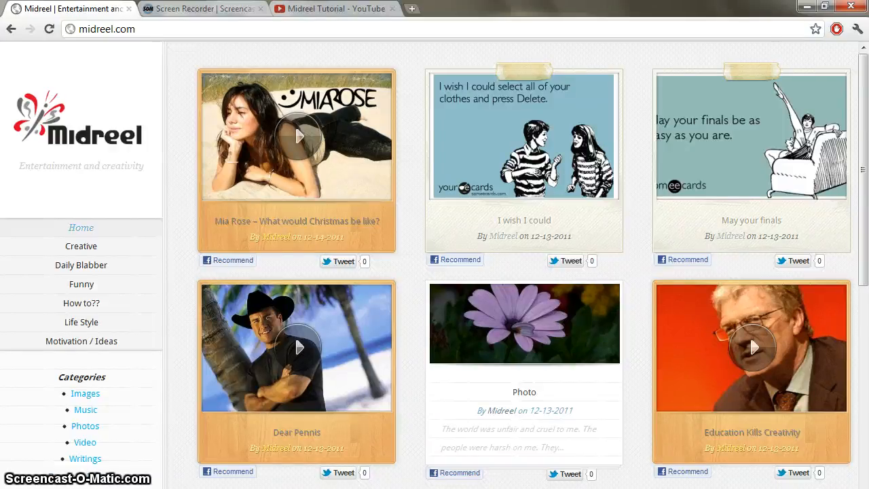
pyautogui.moveTo(30, 246)
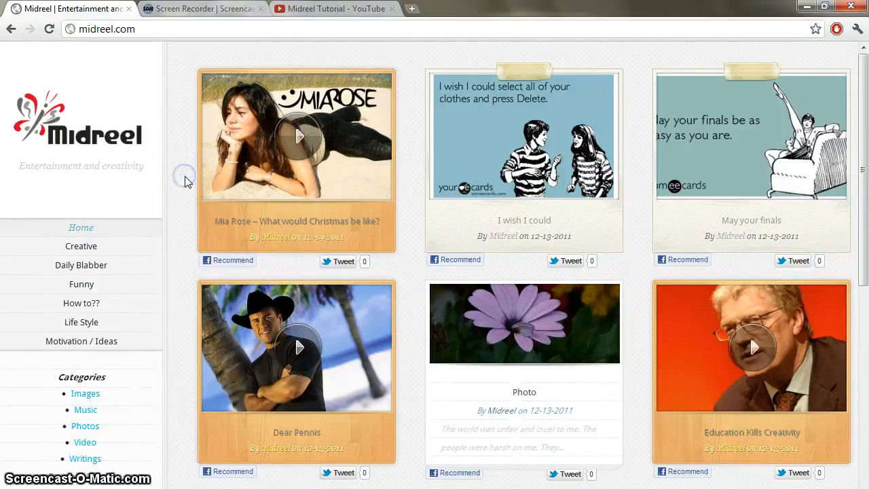
# Step: Scroll down to the homepage Login widget and open the Register link
pyautogui.scroll(-3)
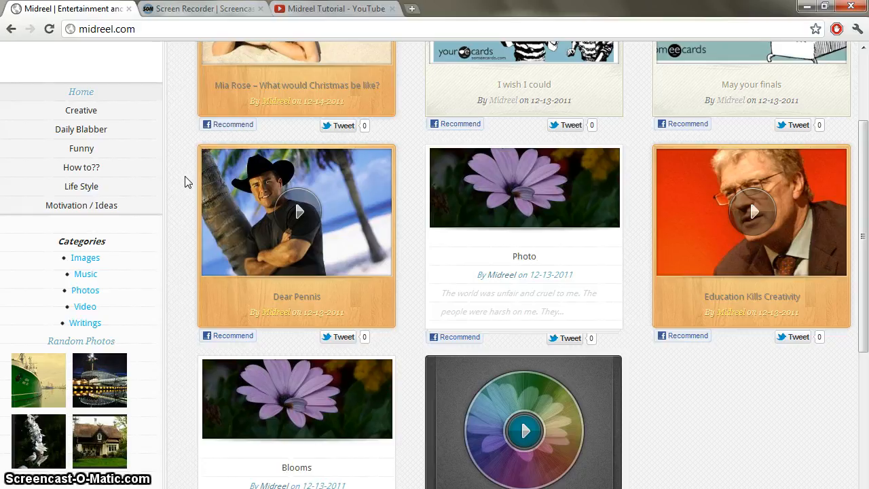
pyautogui.scroll(-3)
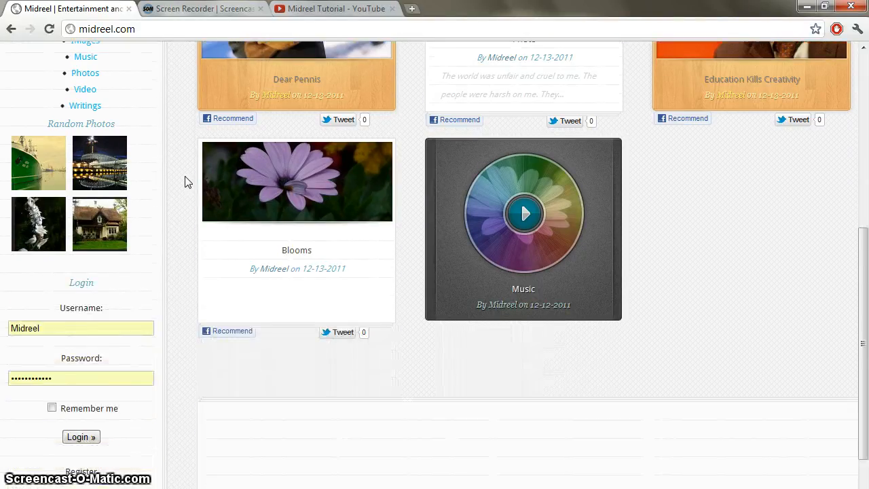
pyautogui.scroll(-3)
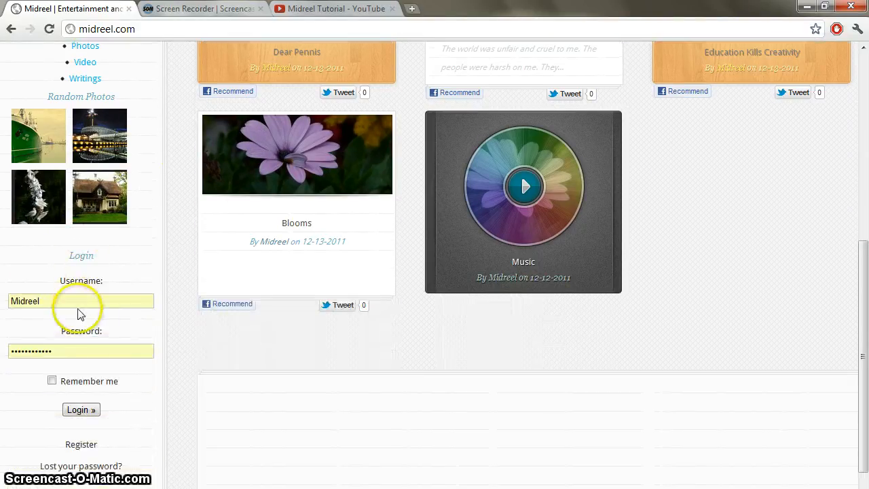
pyautogui.moveTo(175, 361)
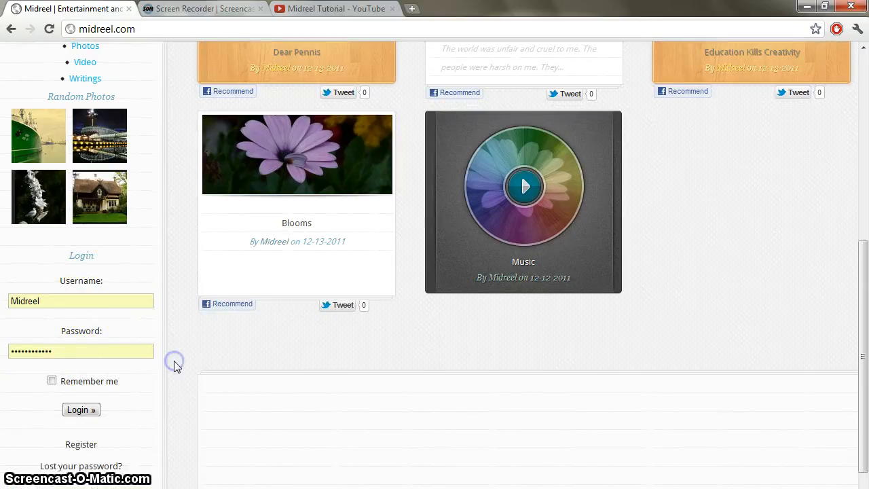
pyautogui.click(81, 409)
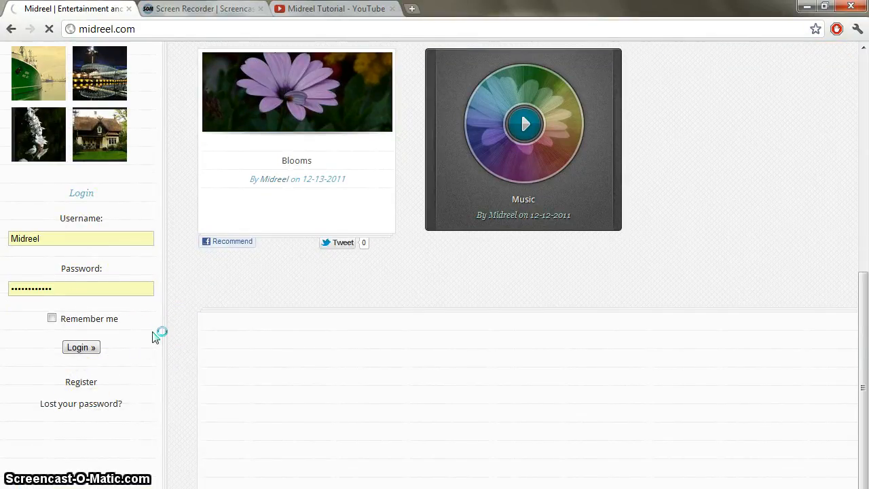
# Step: Focus the registration form's Username field, then go back to Midreel
pyautogui.click(81, 382)
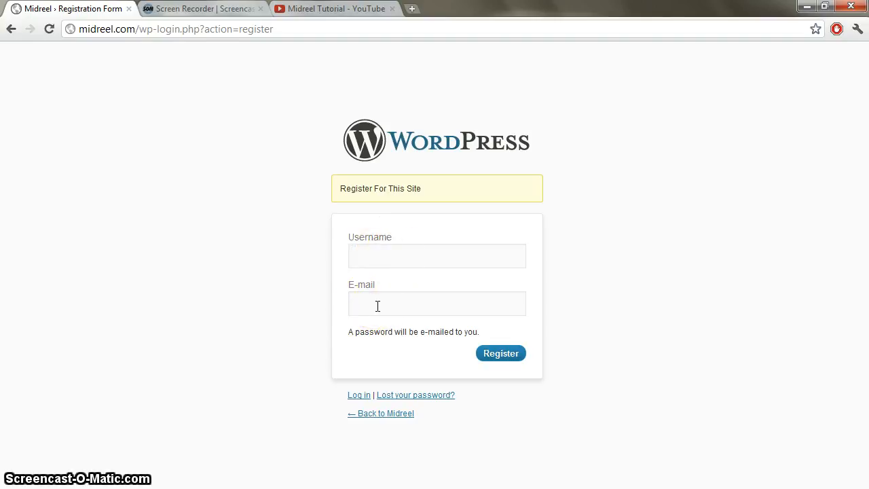
pyautogui.click(437, 256)
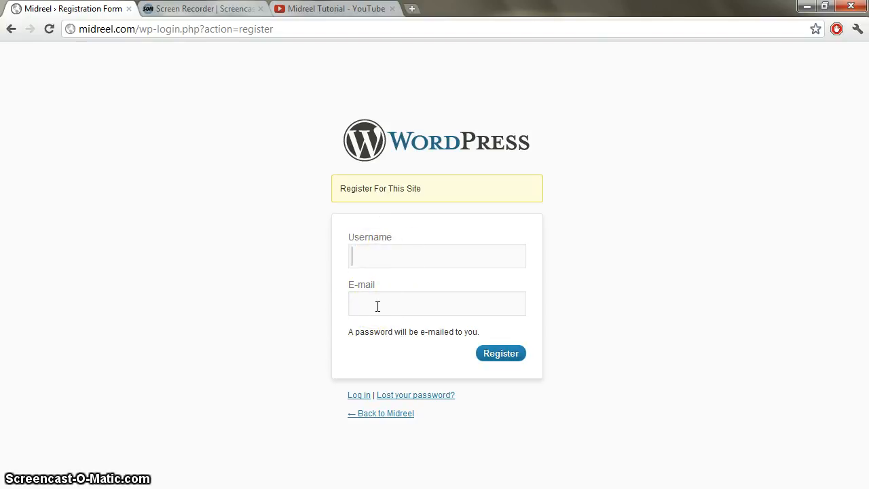
pyautogui.moveTo(93, 102)
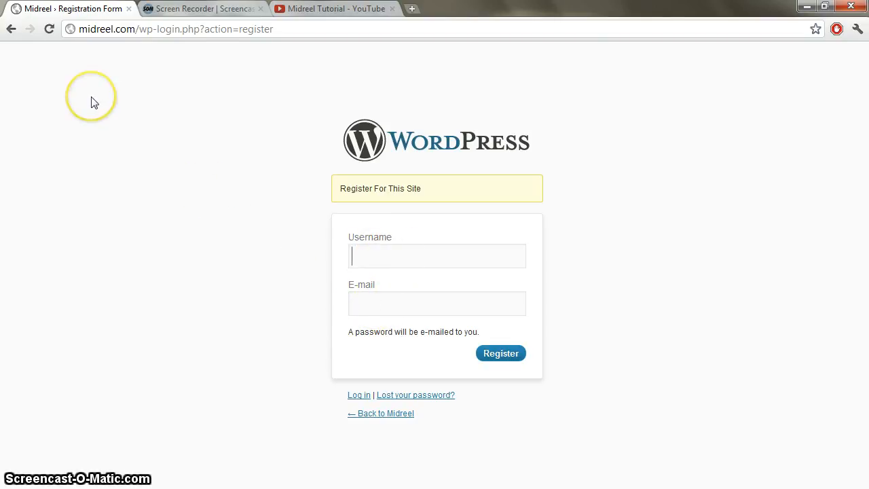
pyautogui.moveTo(21, 53)
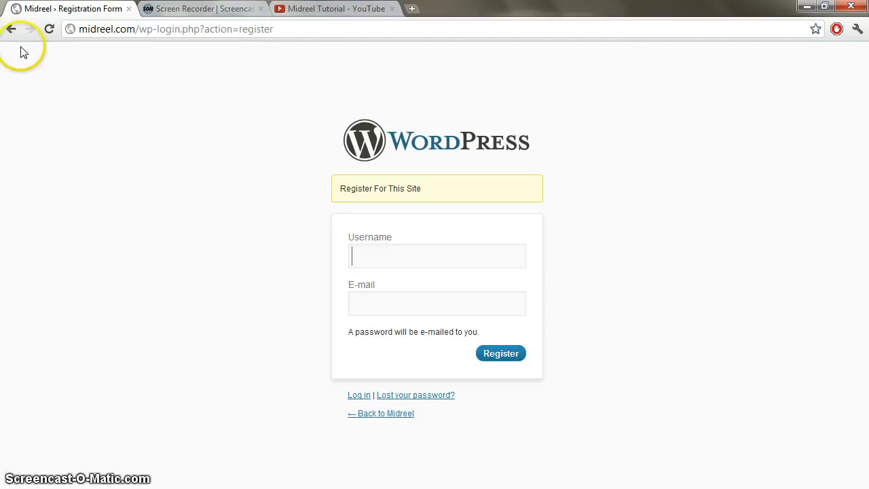
pyautogui.moveTo(381, 414)
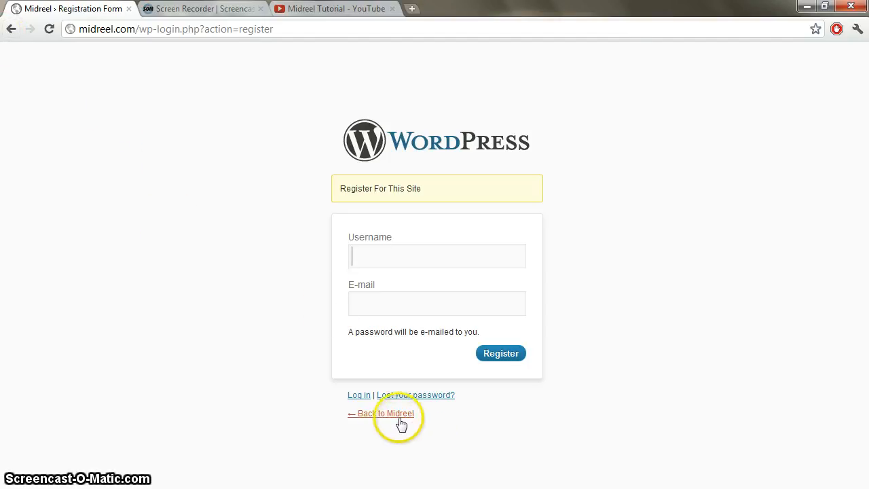
pyautogui.click(381, 414)
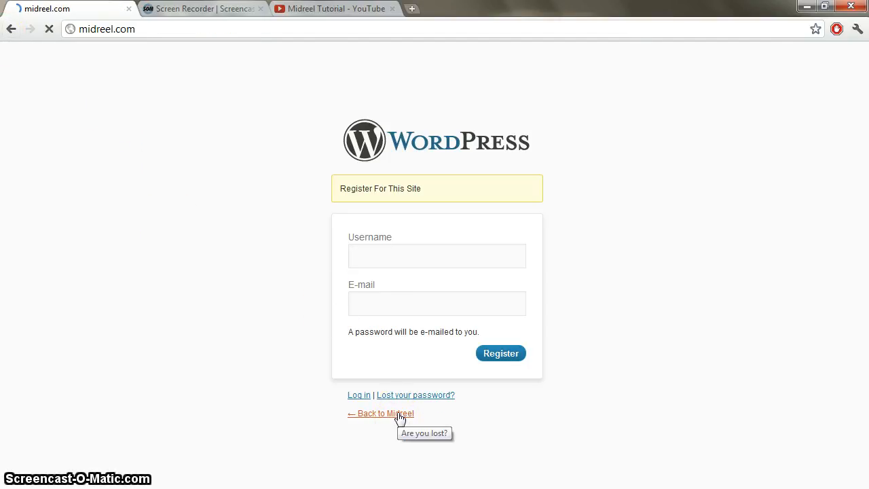
# Step: Scroll to the sidebar Login widget and tick Remember me
pyautogui.click(385, 414)
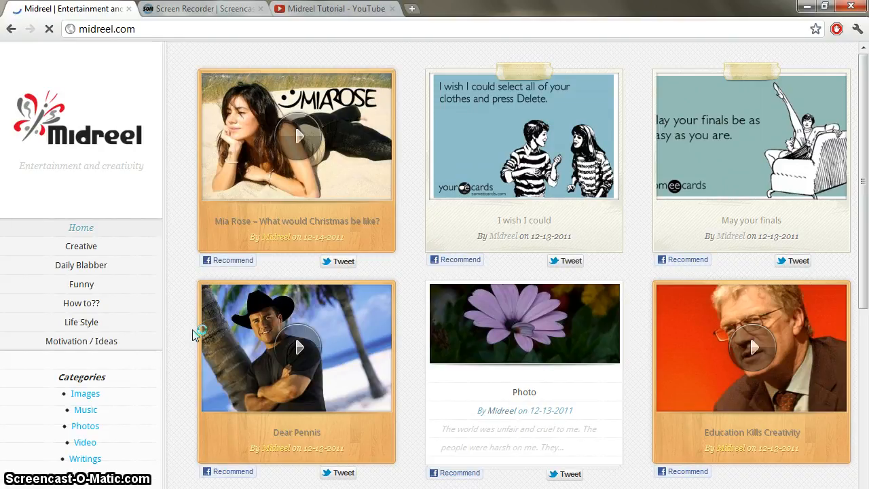
pyautogui.scroll(-3)
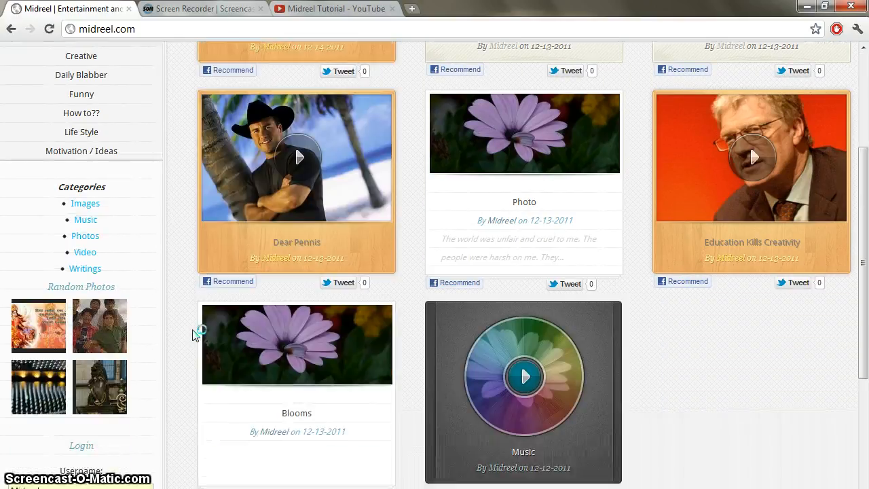
pyautogui.scroll(-3)
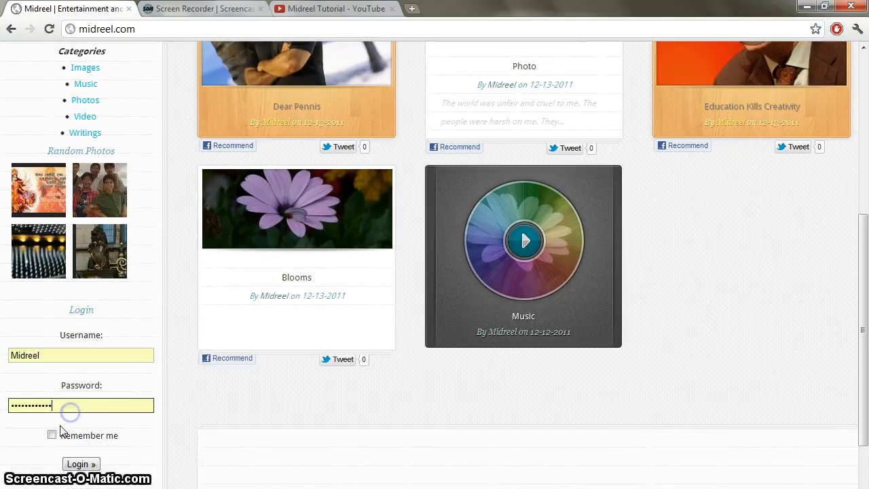
pyautogui.click(80, 464)
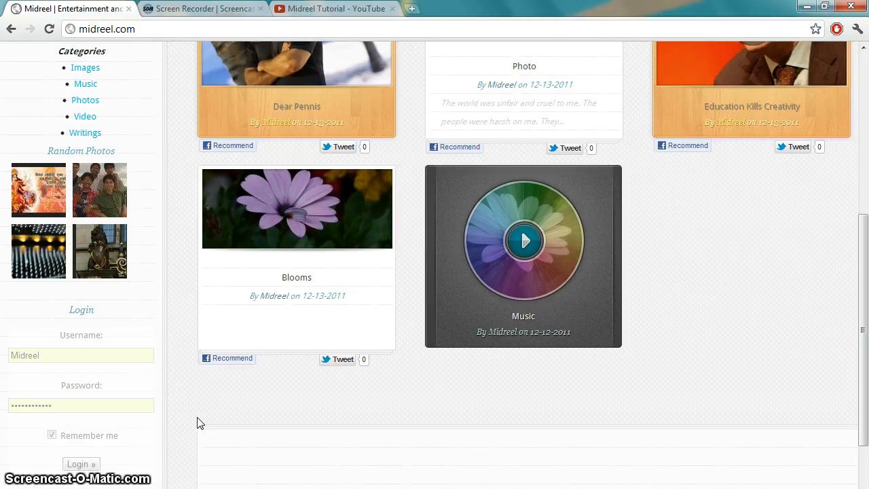
# Step: Submit the Midreel login, view the welcome area, and go to Dashboard
pyautogui.click(81, 463)
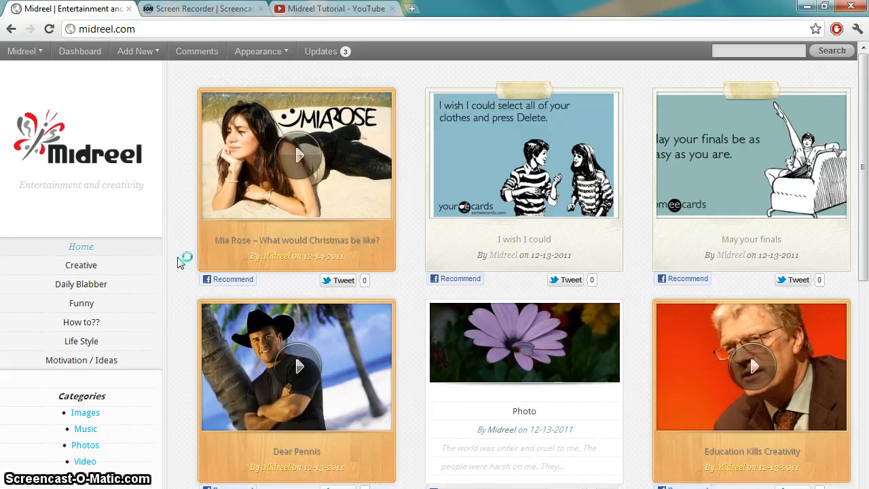
pyautogui.scroll(-3)
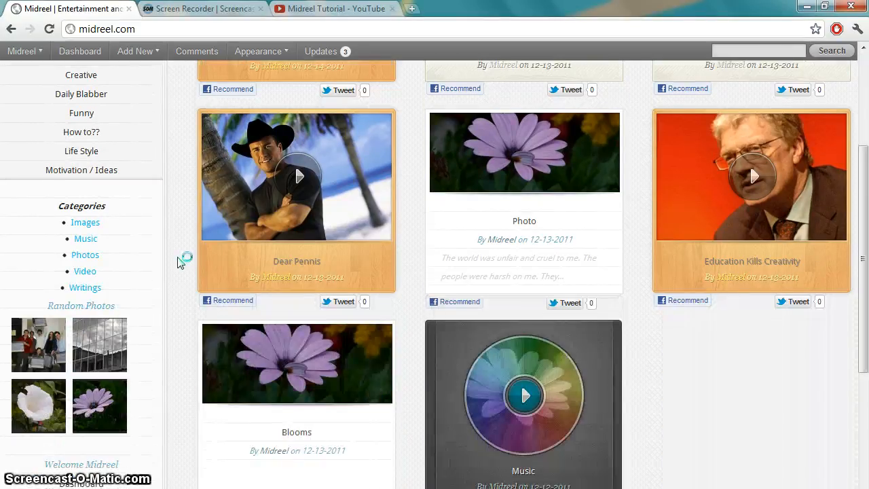
pyautogui.scroll(-3)
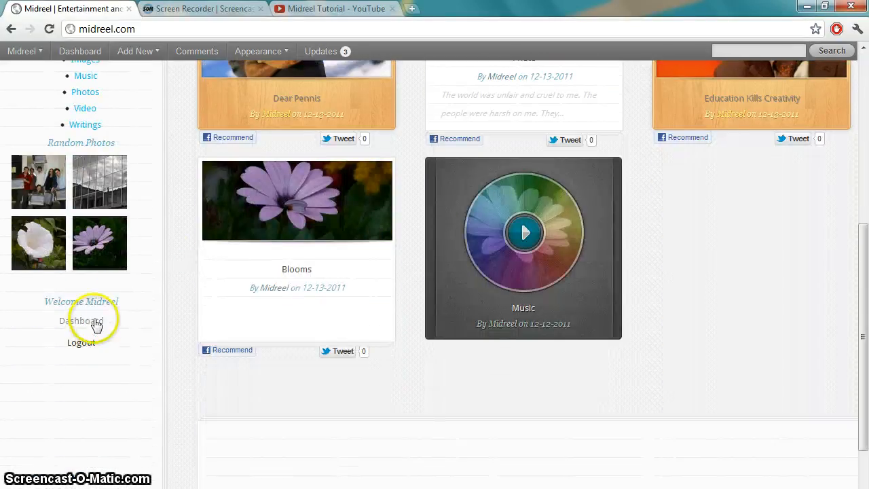
pyautogui.moveTo(175, 273)
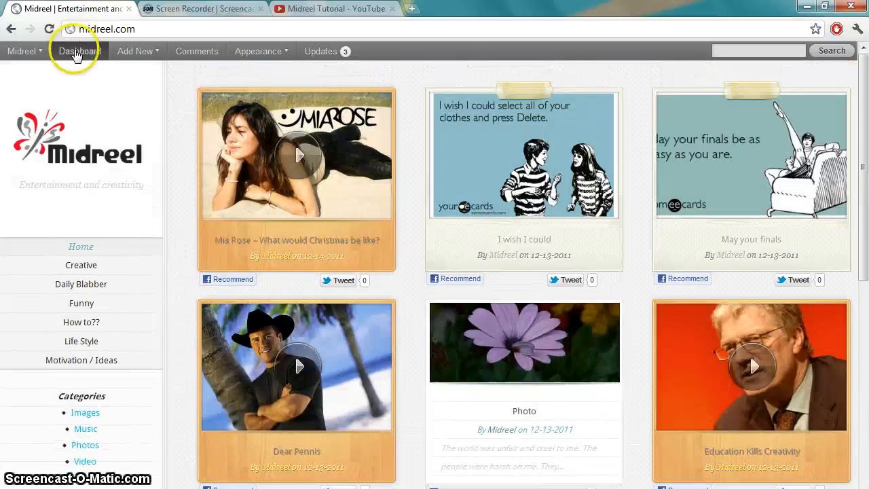
pyautogui.click(135, 51)
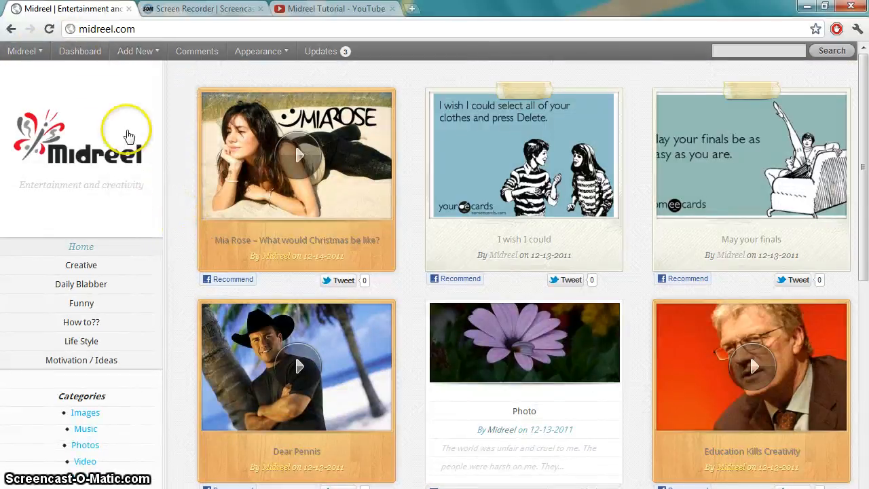
pyautogui.click(80, 51)
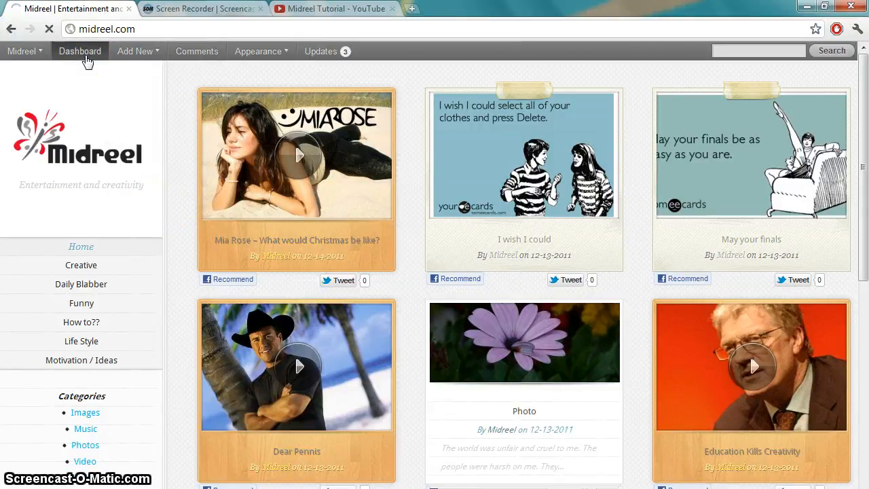
# Step: Load wp-admin and scroll through the Dashboard's content counts and widgets
pyautogui.click(79, 51)
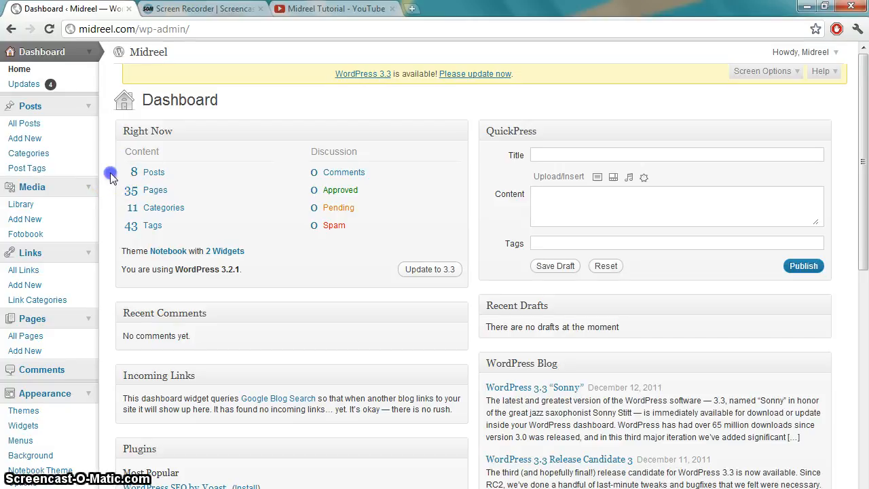
pyautogui.scroll(-3)
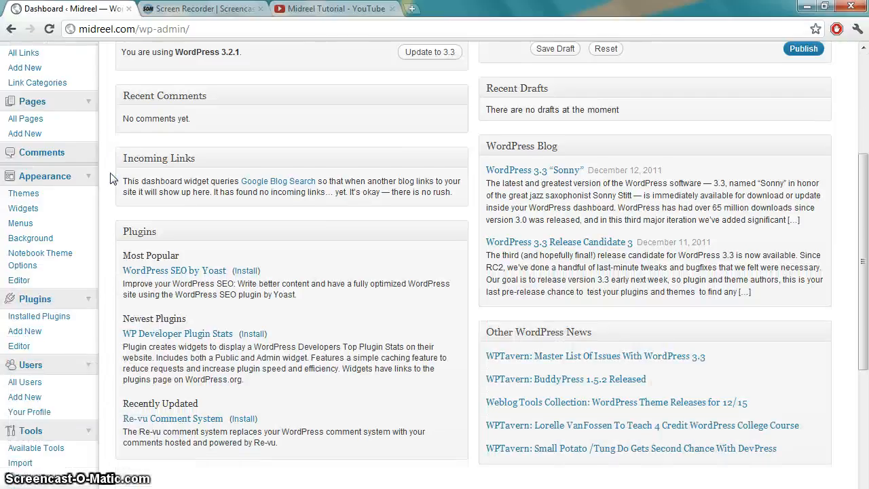
pyautogui.scroll(-3)
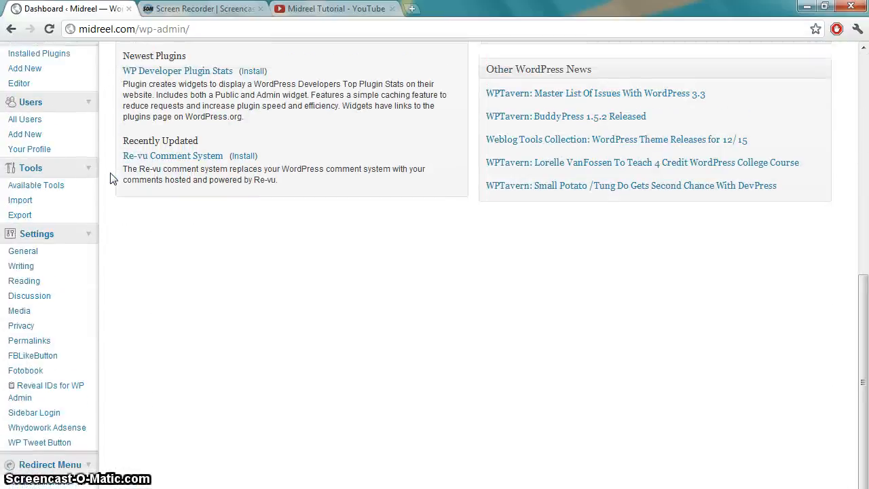
pyautogui.scroll(3)
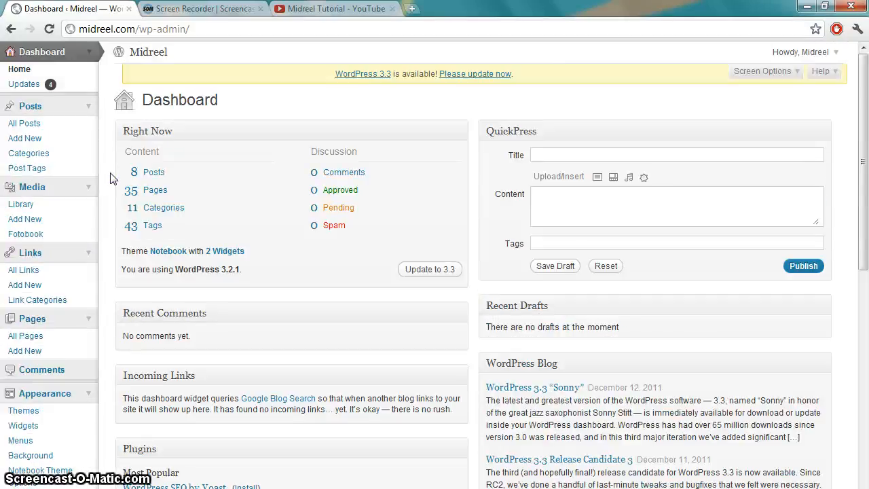
pyautogui.moveTo(44, 178)
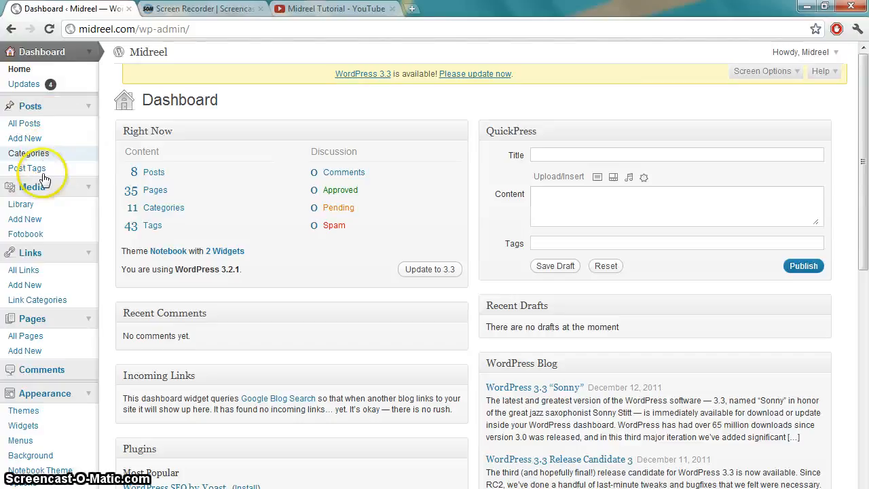
pyautogui.moveTo(25, 335)
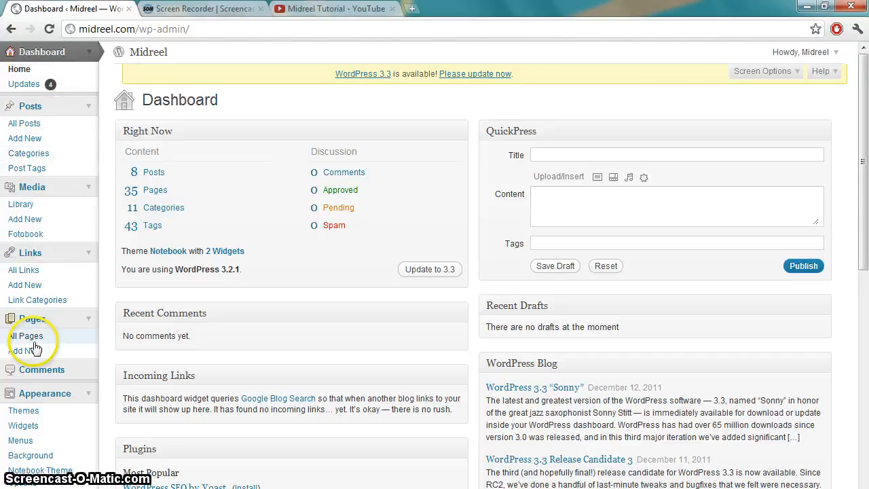
pyautogui.moveTo(53, 376)
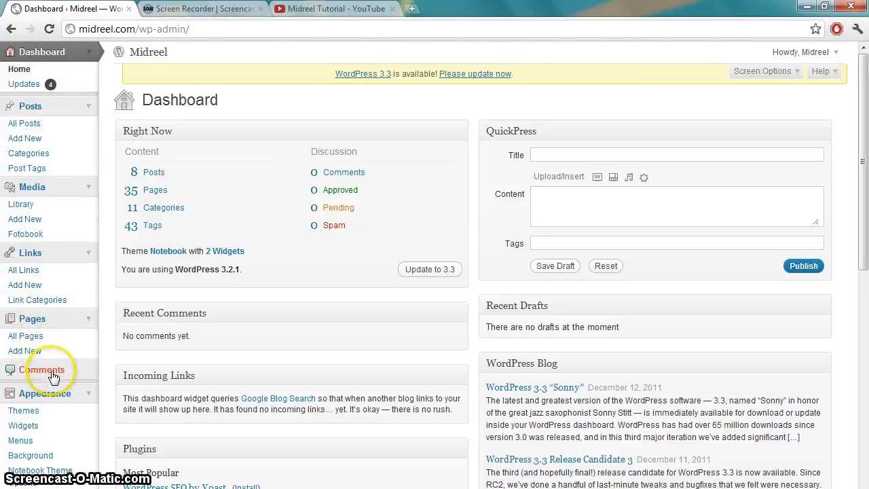
pyautogui.moveTo(111, 302)
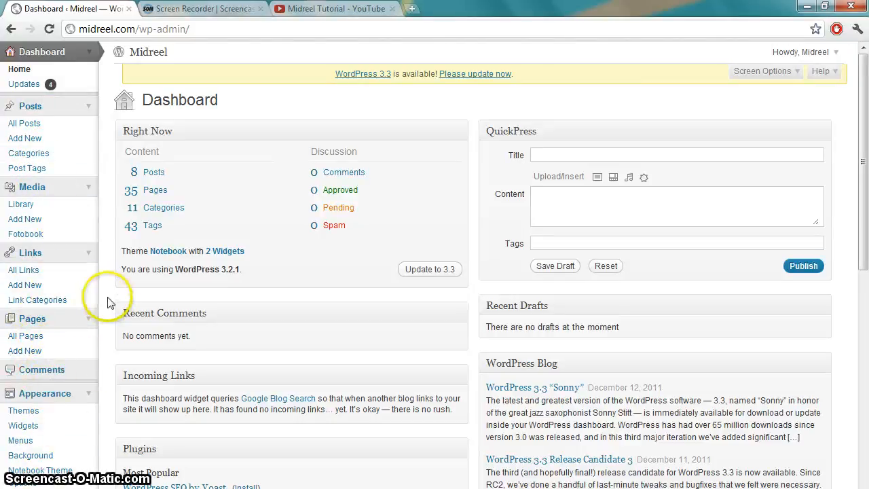
pyautogui.moveTo(66, 161)
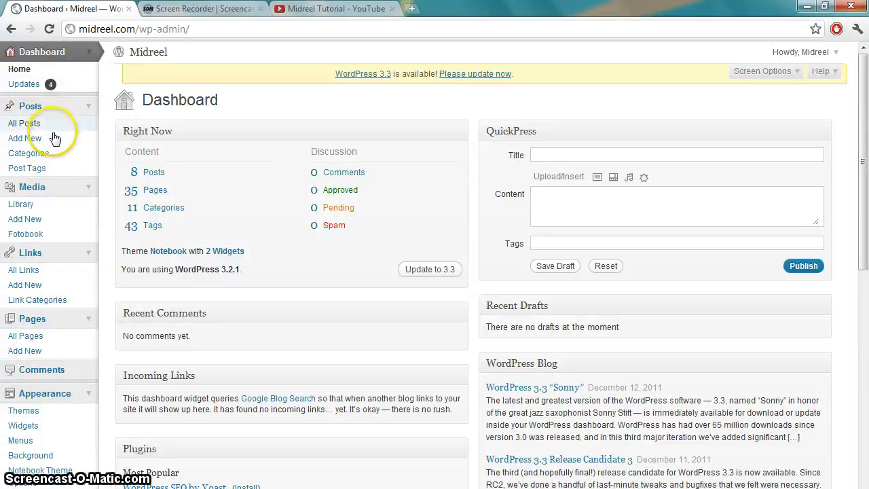
# Step: Open Posts > All Posts and scroll through Midreel's 8 published posts
pyautogui.click(23, 123)
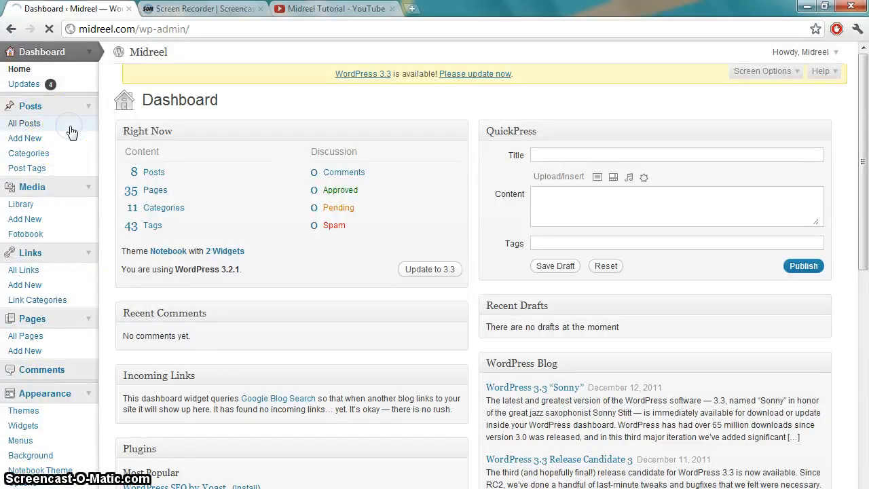
pyautogui.click(24, 123)
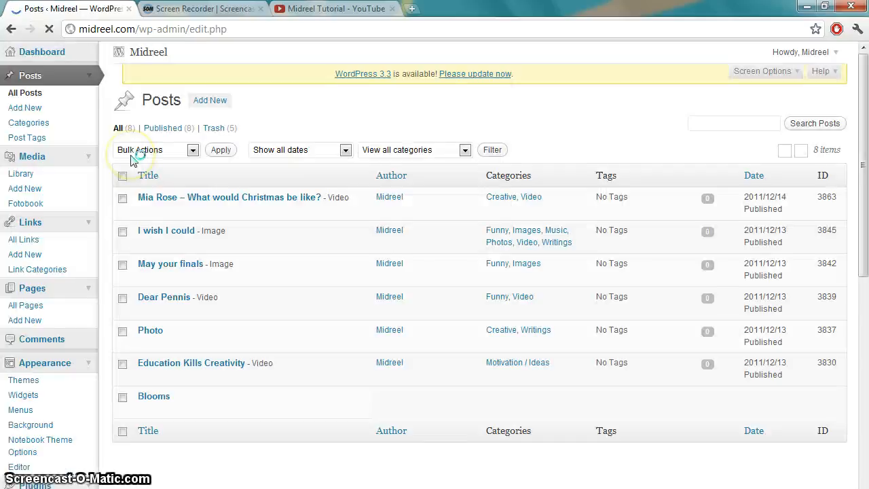
pyautogui.scroll(-3)
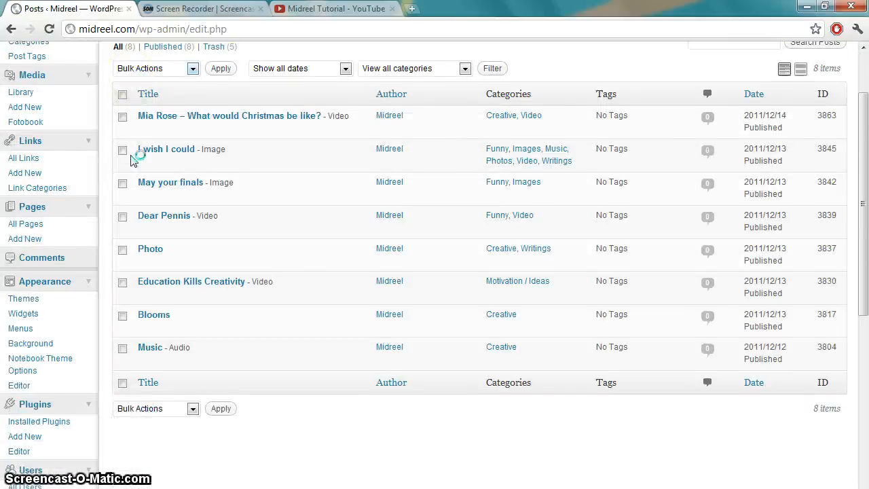
pyautogui.moveTo(156, 381)
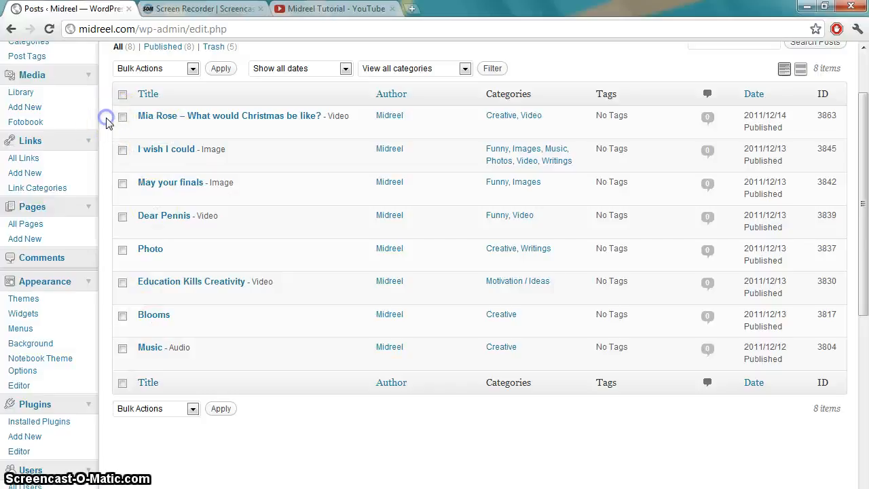
pyautogui.scroll(3)
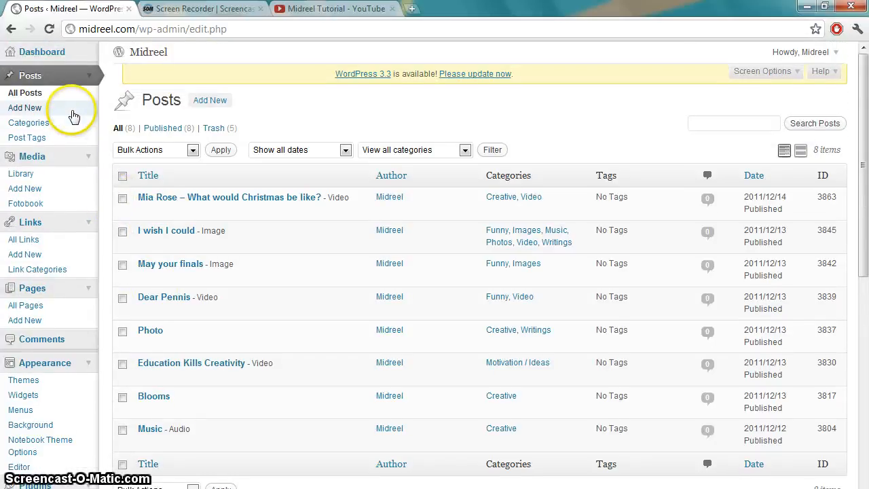
pyautogui.click(25, 108)
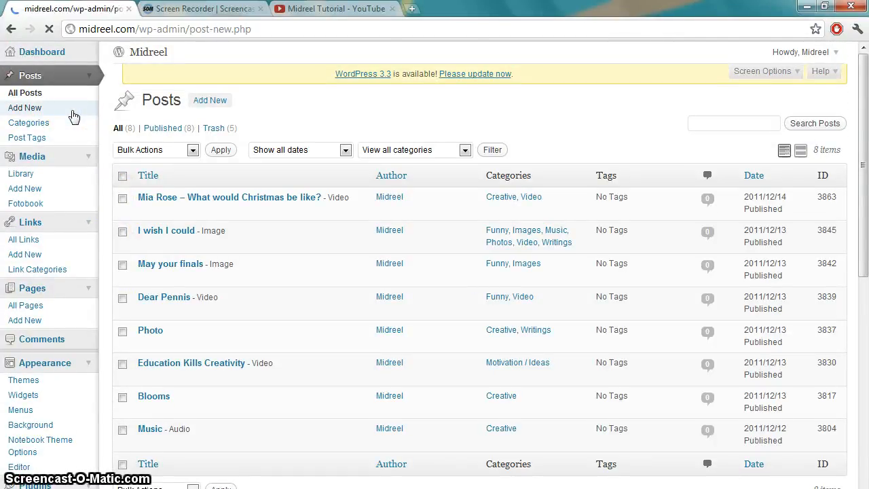
# Step: Open Posts > Add New and scroll through the empty Draft post editor
pyautogui.click(24, 108)
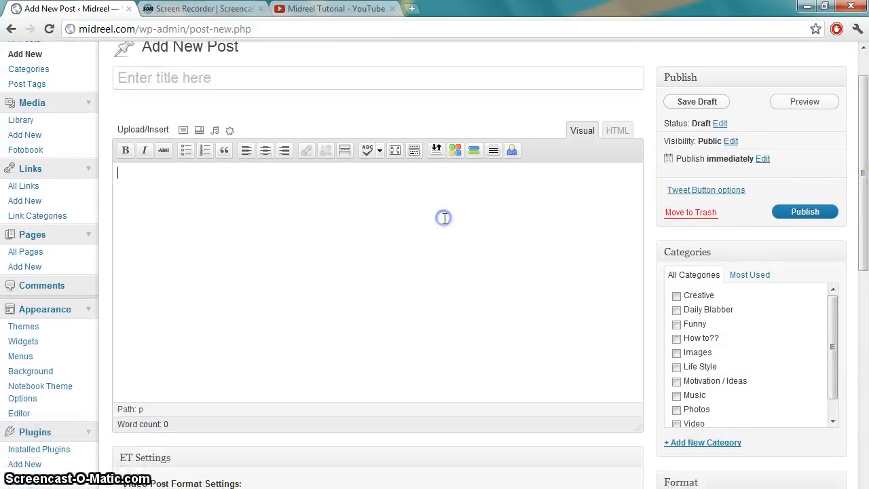
pyautogui.moveTo(437, 259)
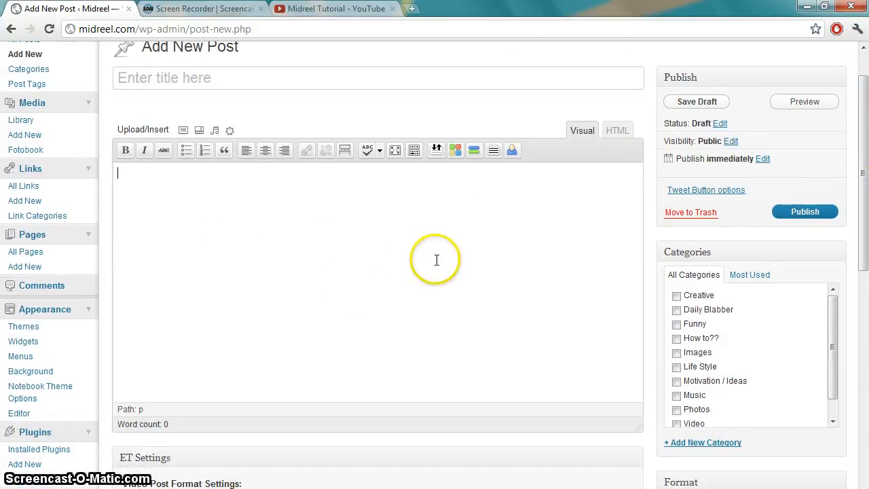
pyautogui.scroll(-3)
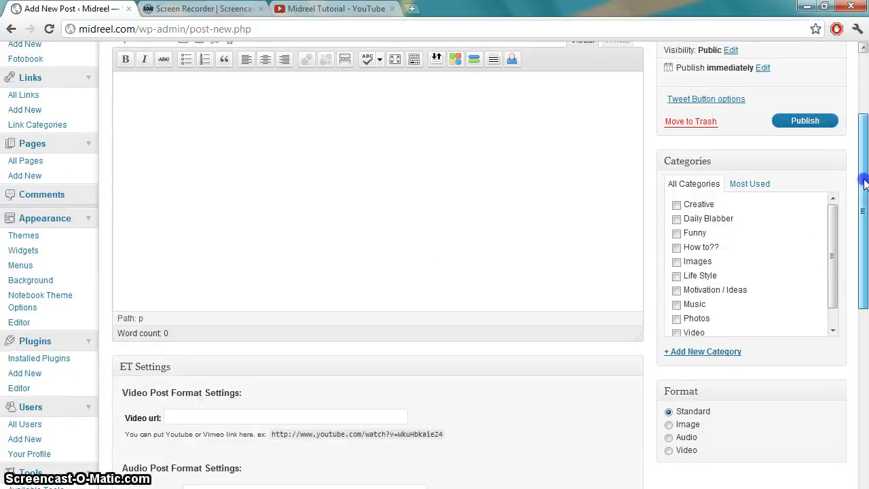
pyautogui.scroll(3)
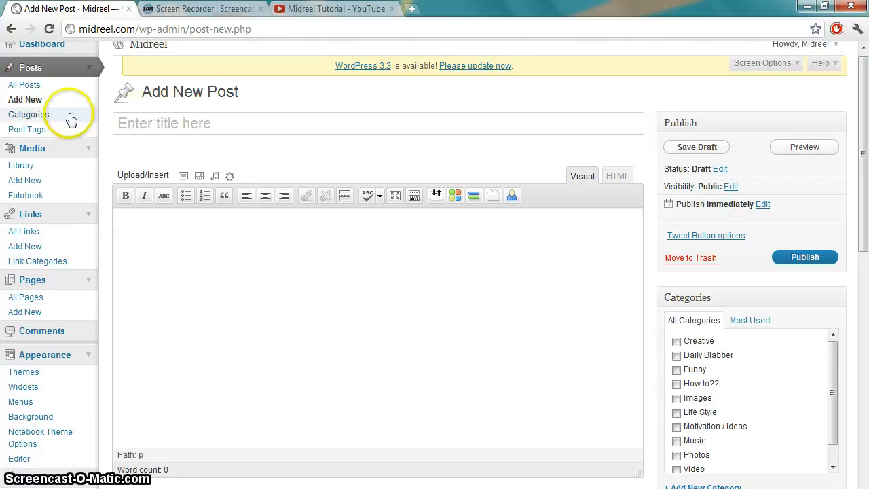
# Step: Open Posts > Categories and scroll through the 11 listed categories
pyautogui.click(28, 114)
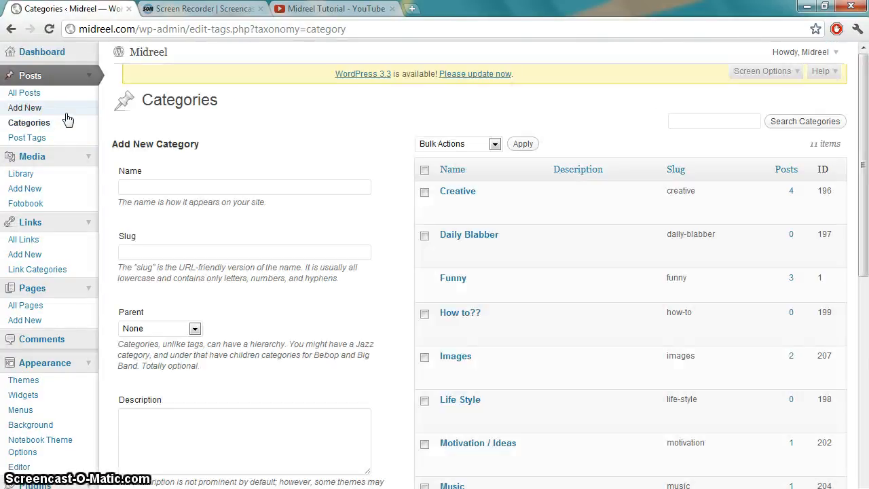
pyautogui.moveTo(595, 111)
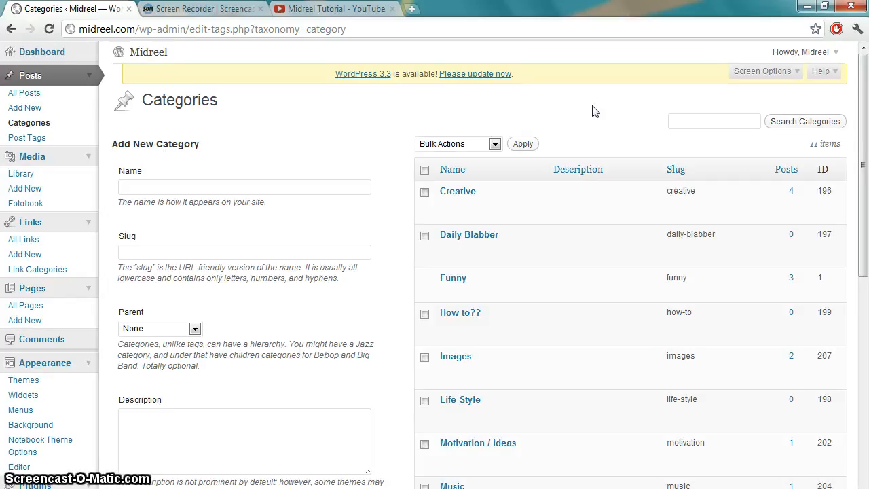
pyautogui.moveTo(588, 109)
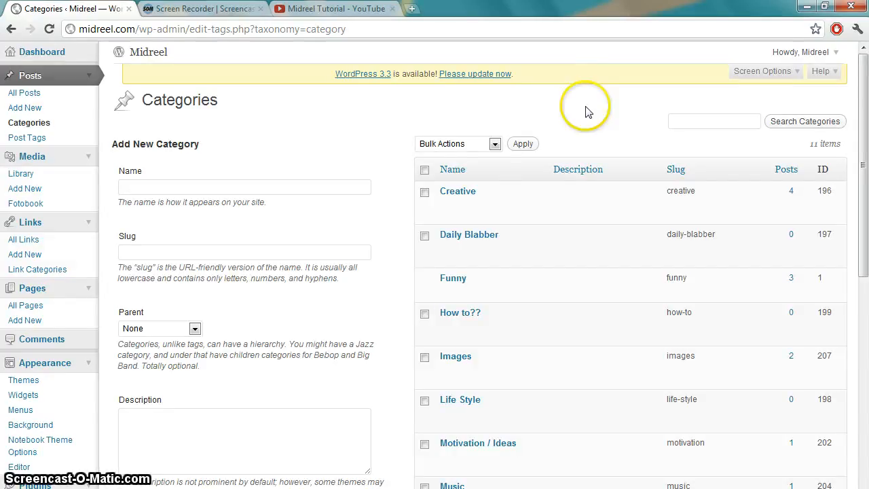
pyautogui.moveTo(864, 148)
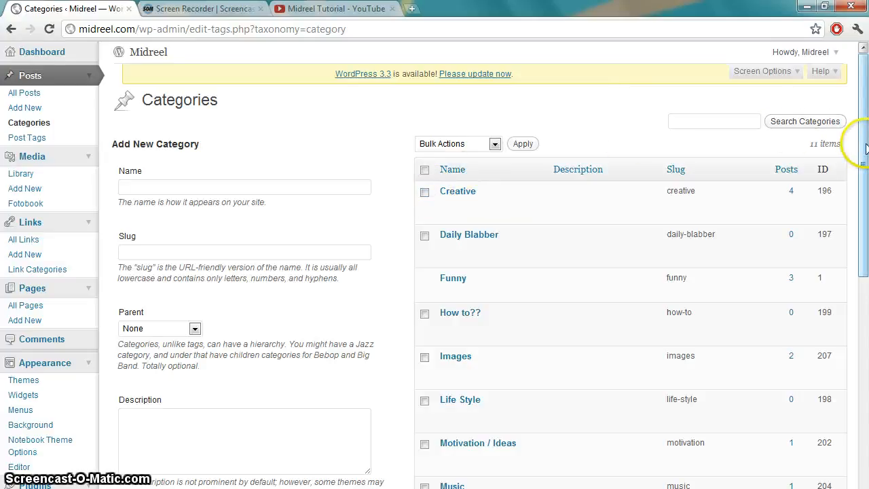
pyautogui.scroll(-3)
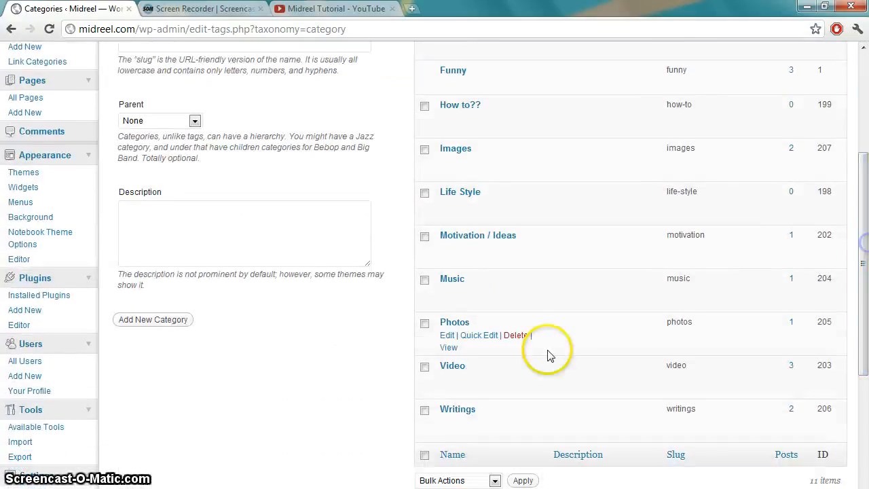
pyautogui.moveTo(860, 165)
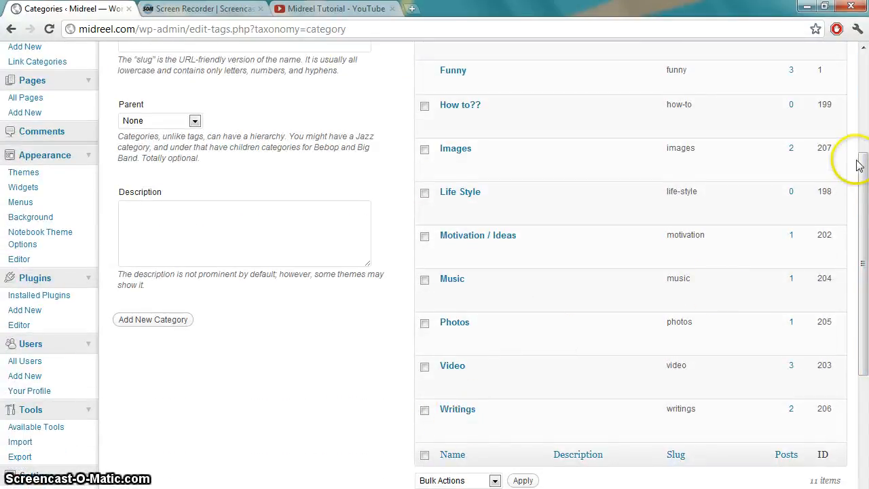
pyautogui.scroll(3)
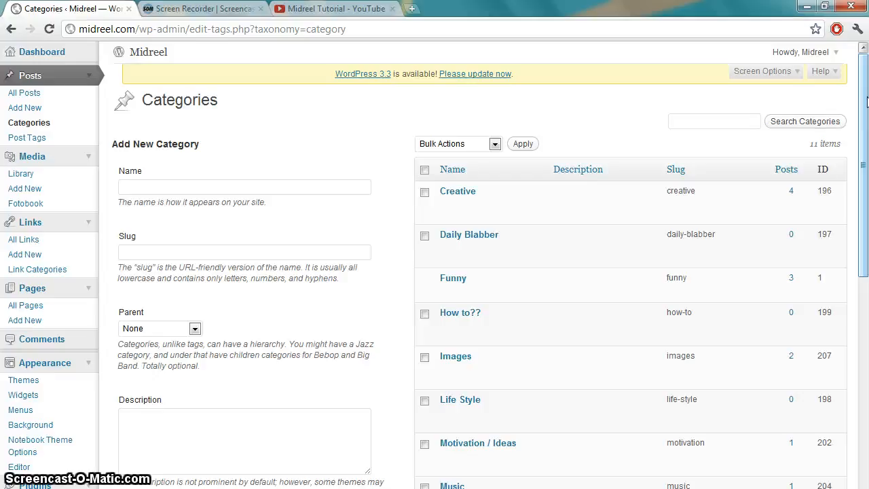
pyautogui.moveTo(394, 134)
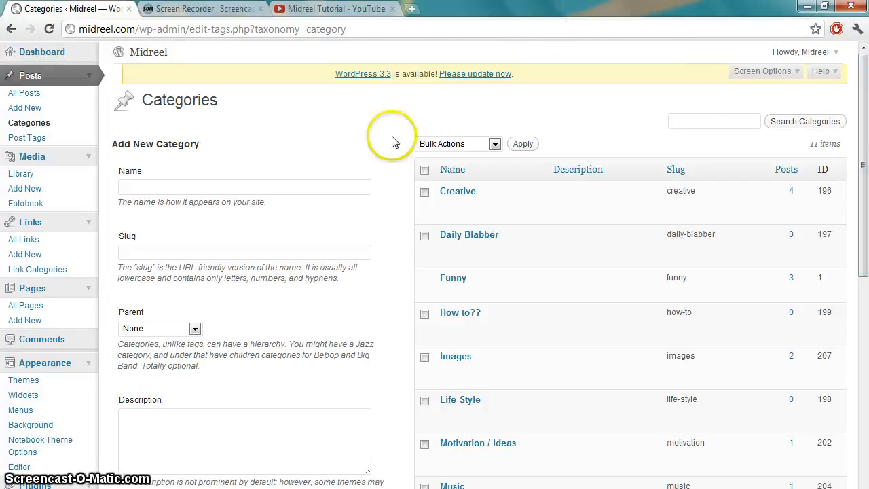
pyautogui.moveTo(394, 141)
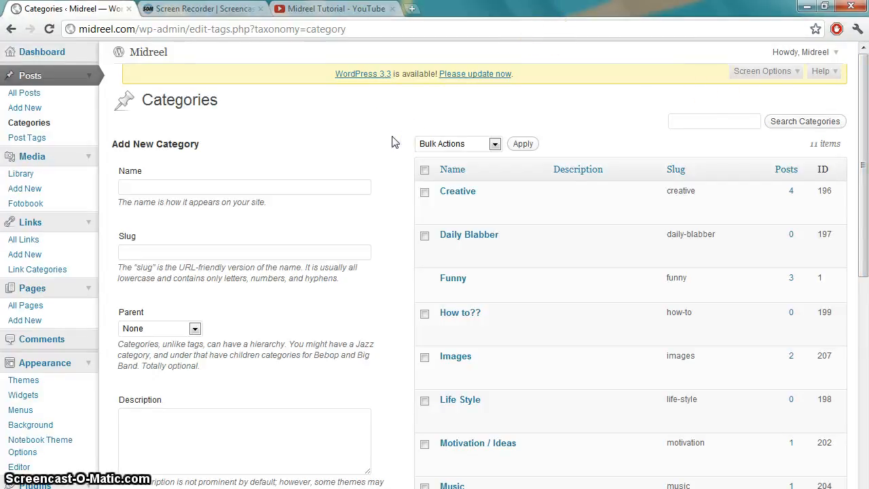
pyautogui.moveTo(66, 148)
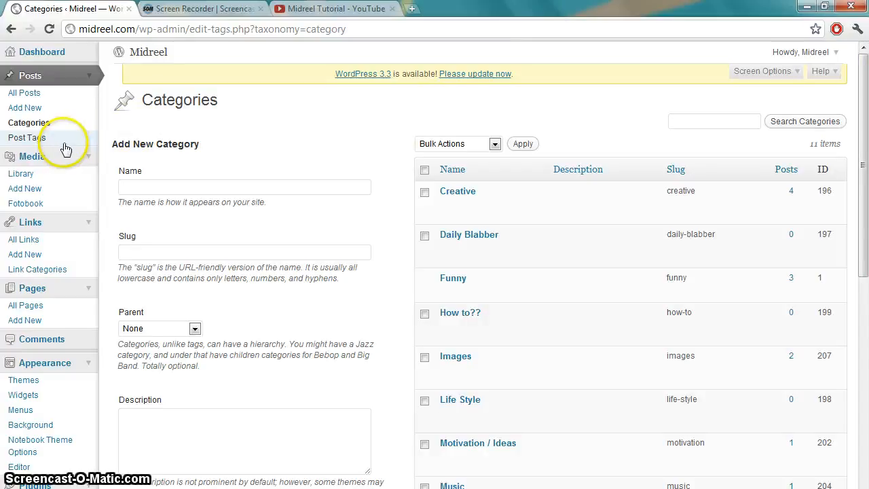
# Step: Open Posts > Post Tags to view the site's 43 tags
pyautogui.click(27, 138)
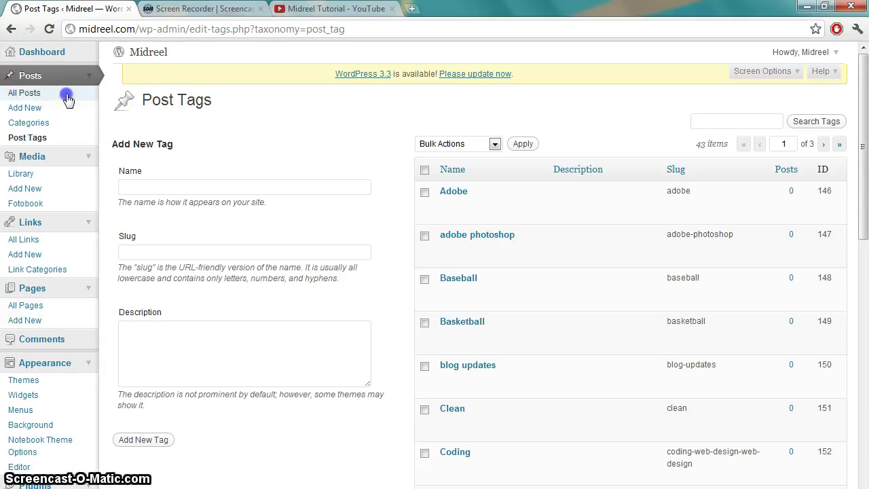
# Step: From All Posts, open 'Mia Rose - What would Christmas be like?' and scroll its editor
pyautogui.click(25, 93)
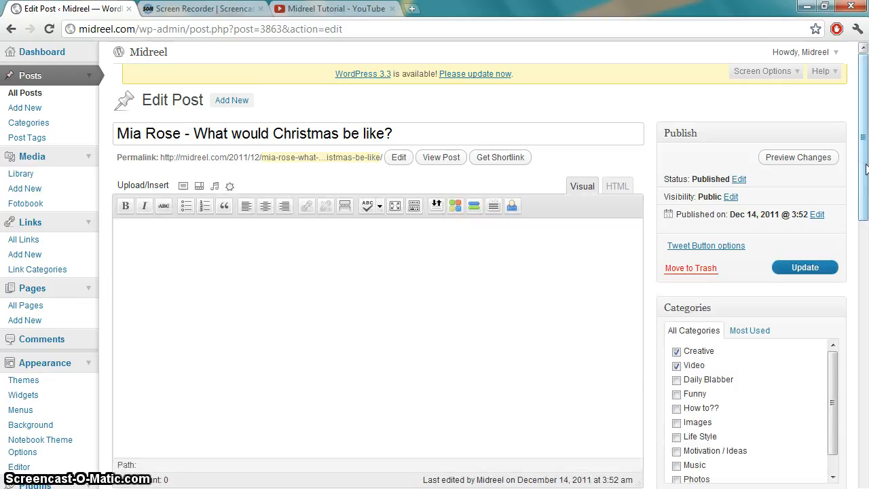
pyautogui.scroll(-3)
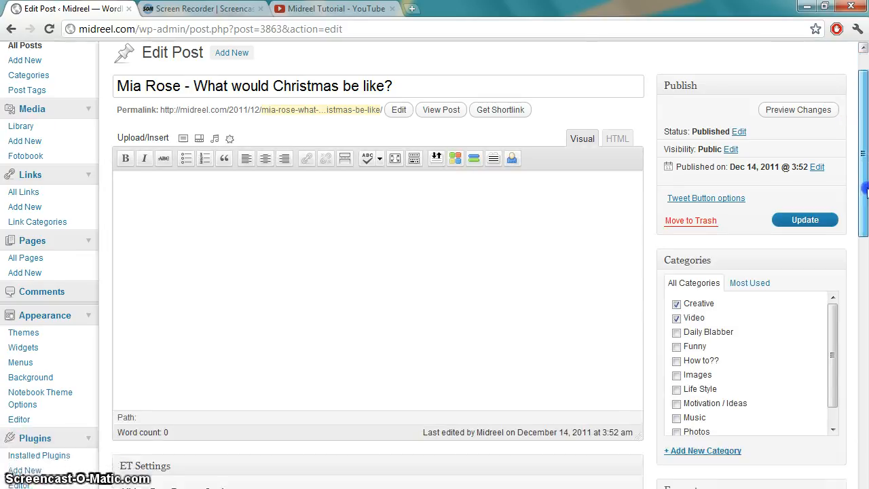
pyautogui.scroll(-3)
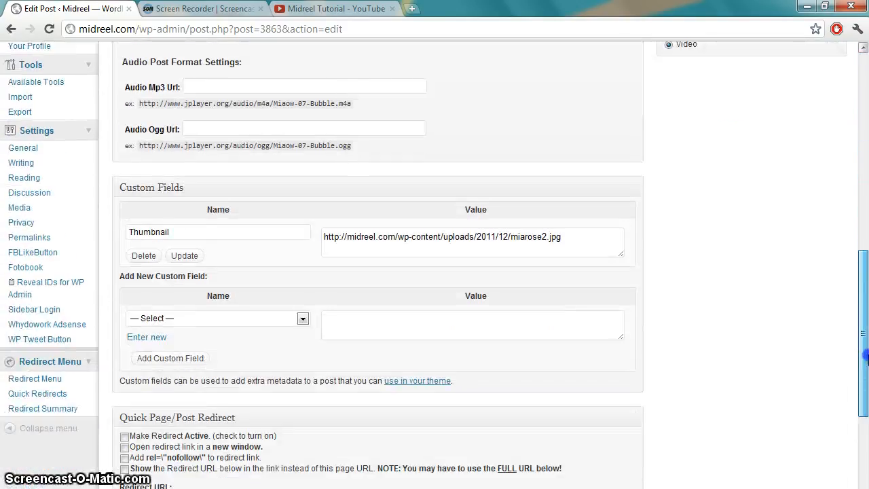
pyautogui.scroll(3)
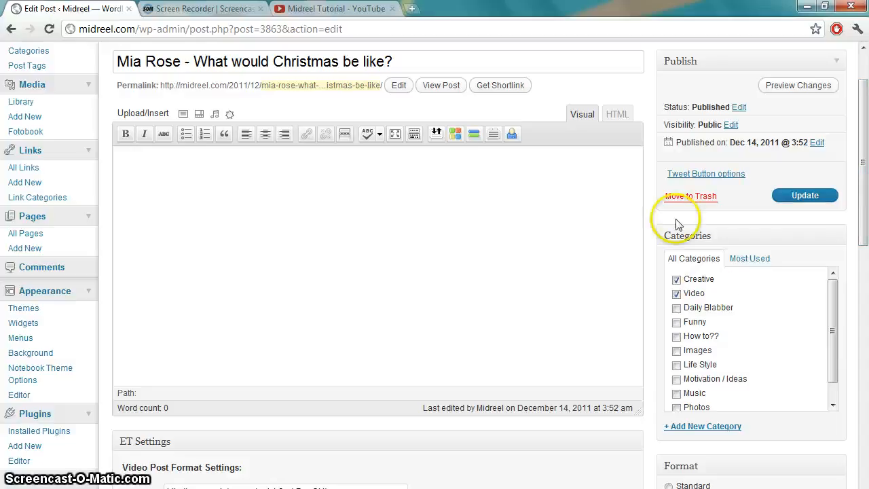
pyautogui.moveTo(775, 228)
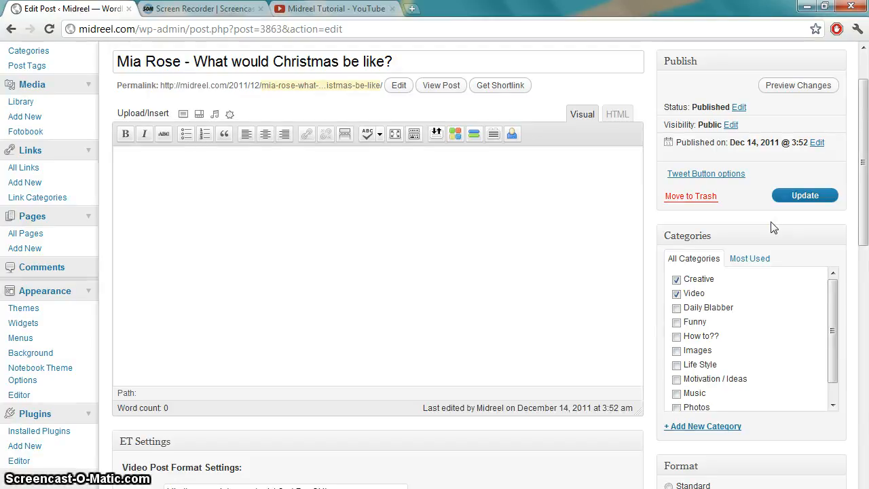
pyautogui.scroll(3)
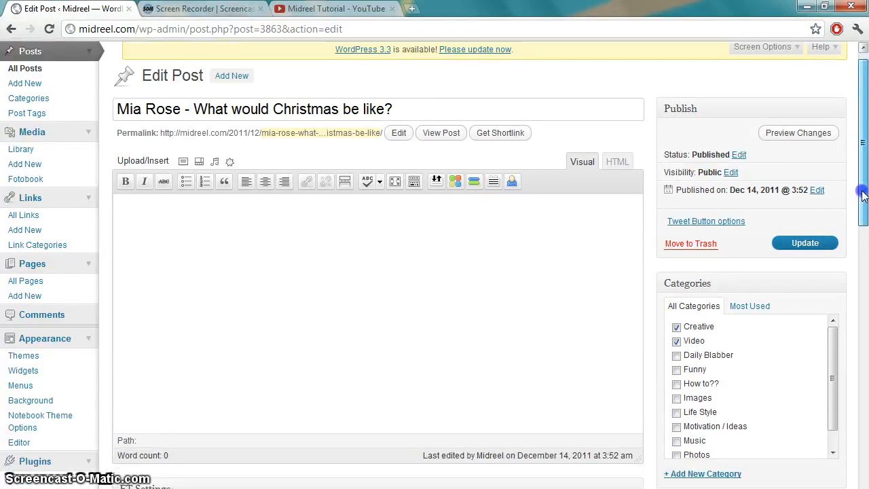
pyautogui.scroll(3)
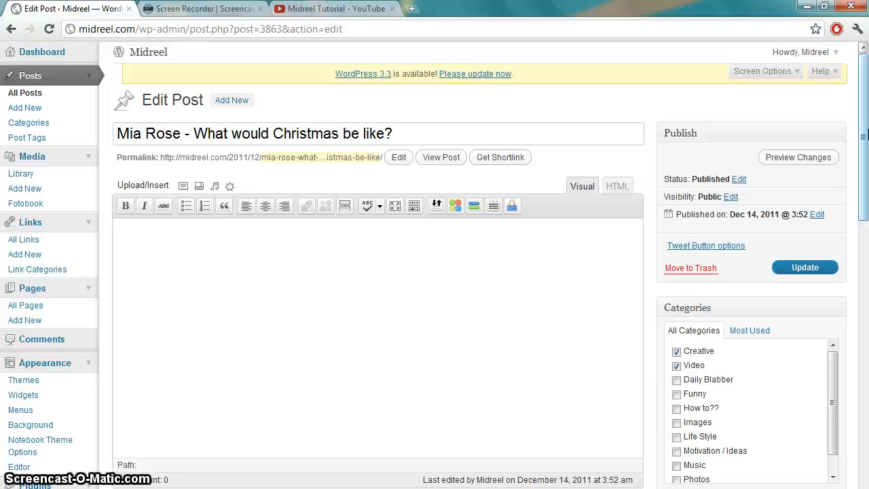
pyautogui.moveTo(641, 235)
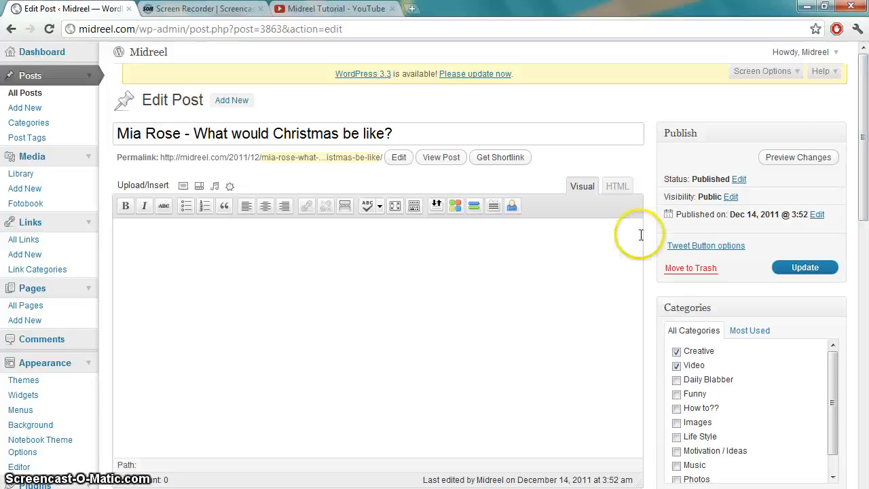